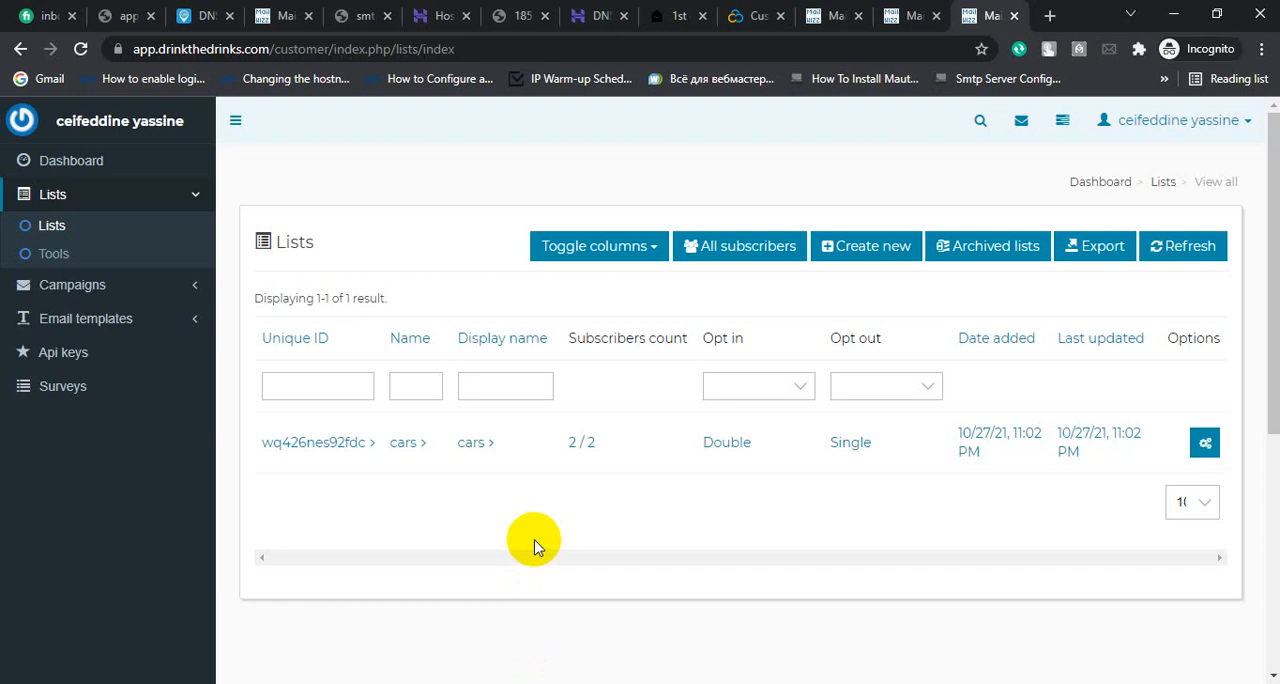
Expand Email templates in the sidebar and list the templates to find 'cars'
{"action": "left_click", "coordinate": [85, 262]}
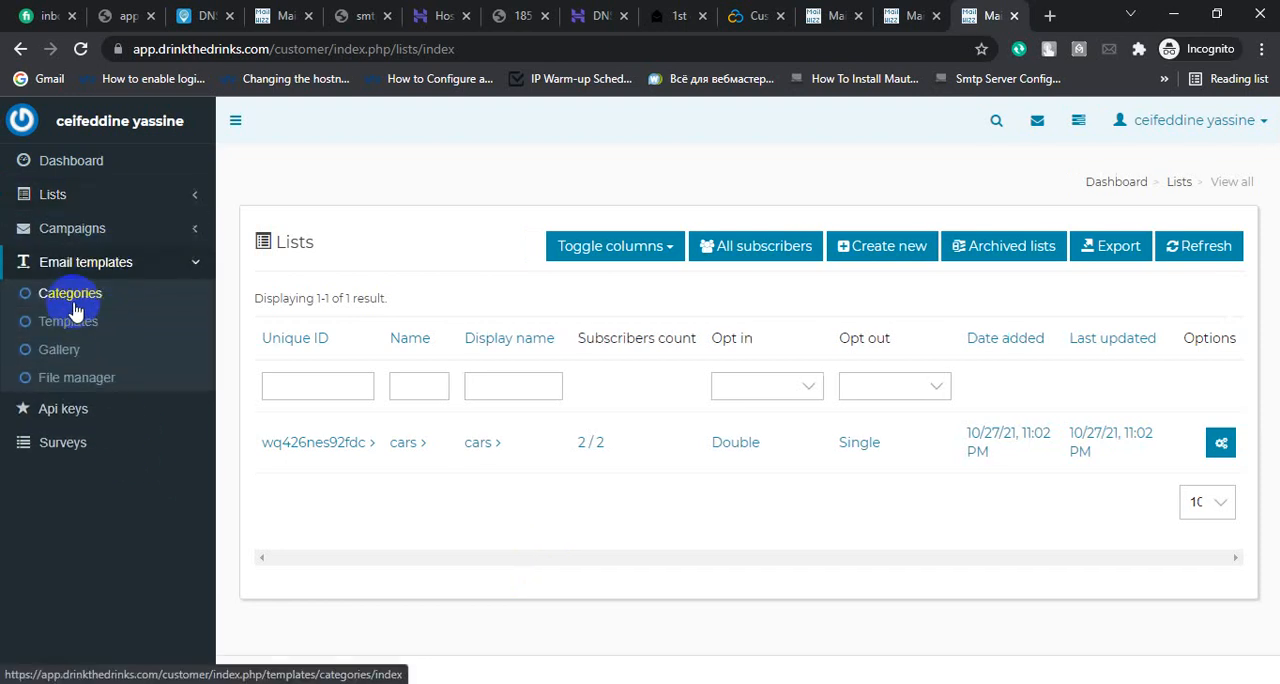
{"action": "left_click", "coordinate": [68, 321]}
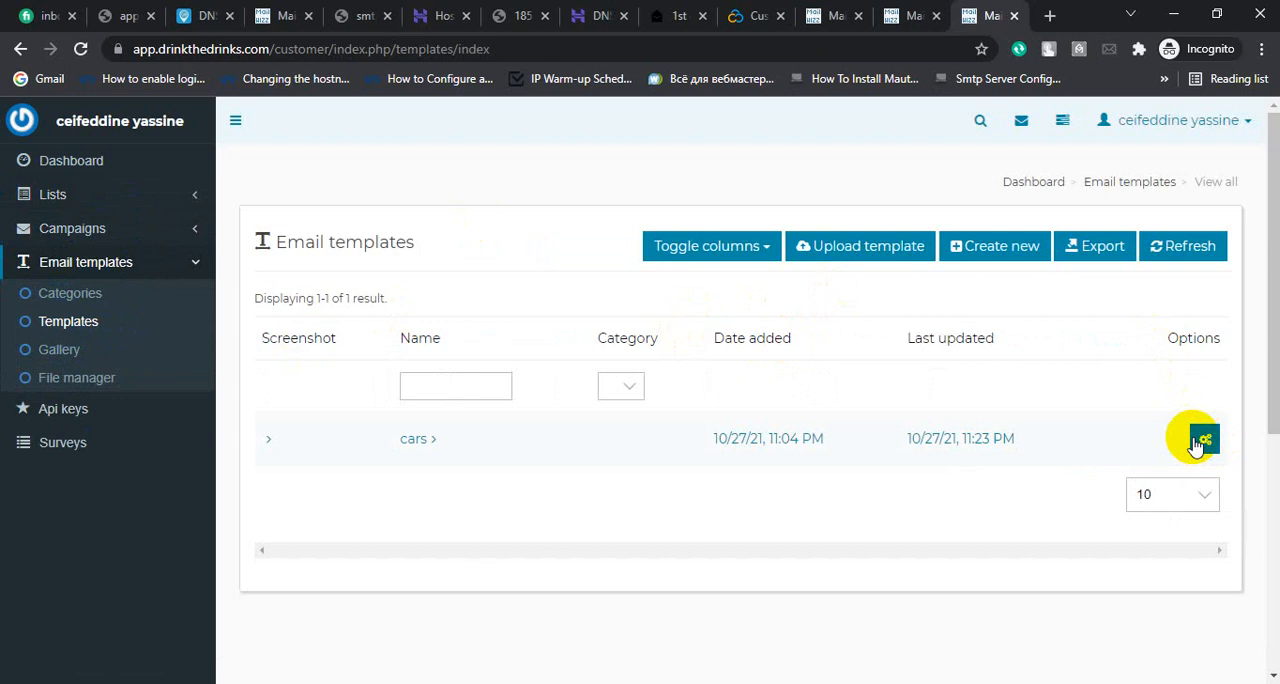
Open the cars template for editing and select its {FIRST NAME} placeholder
{"action": "left_click", "coordinate": [1204, 439]}
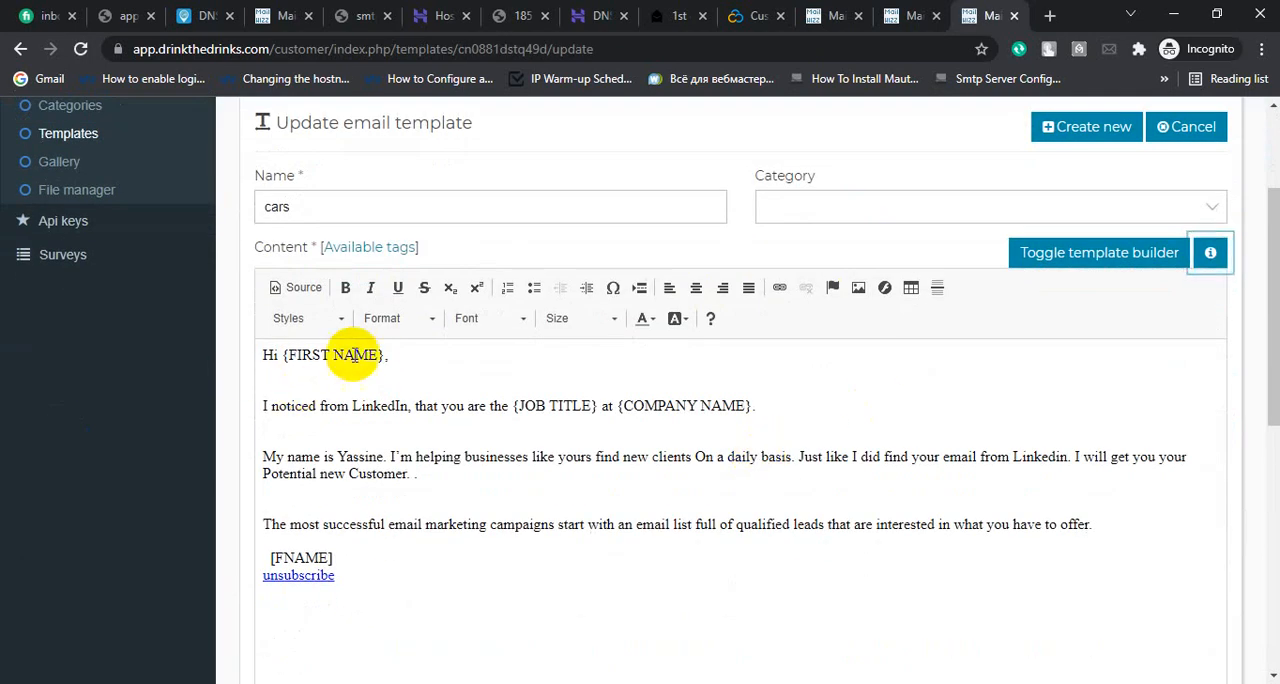
{"action": "double_click", "coordinate": [328, 354]}
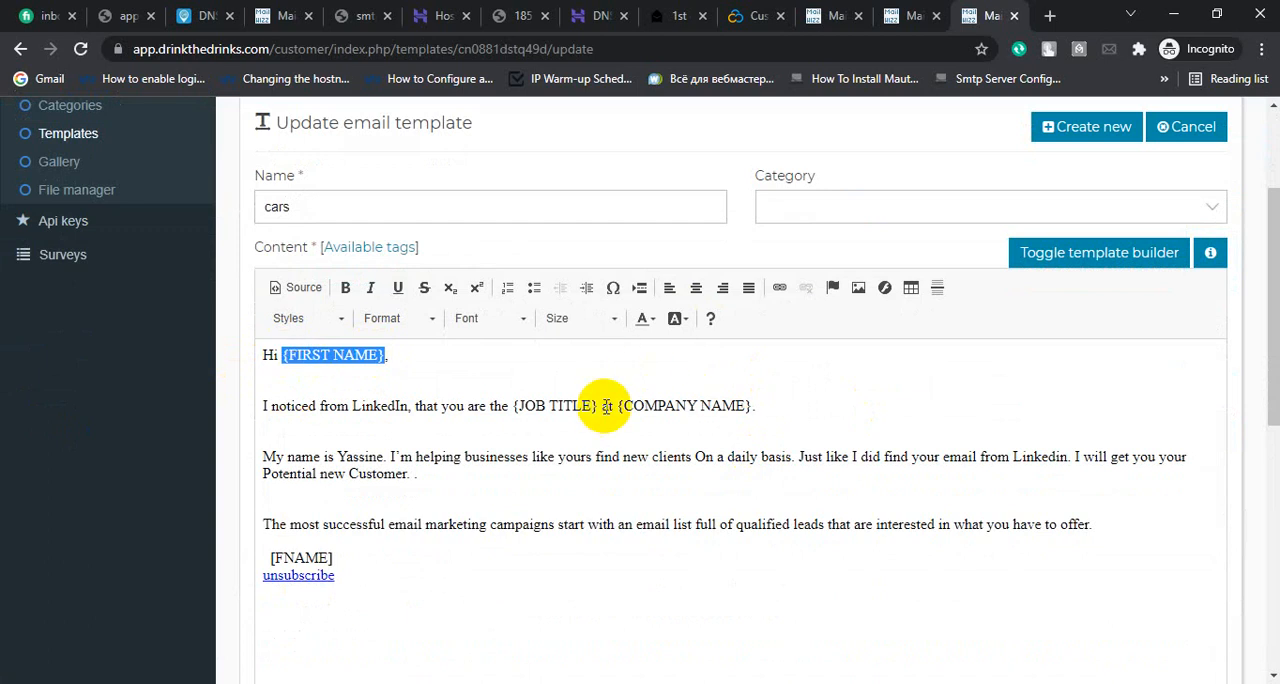
{"action": "double_click", "coordinate": [554, 405]}
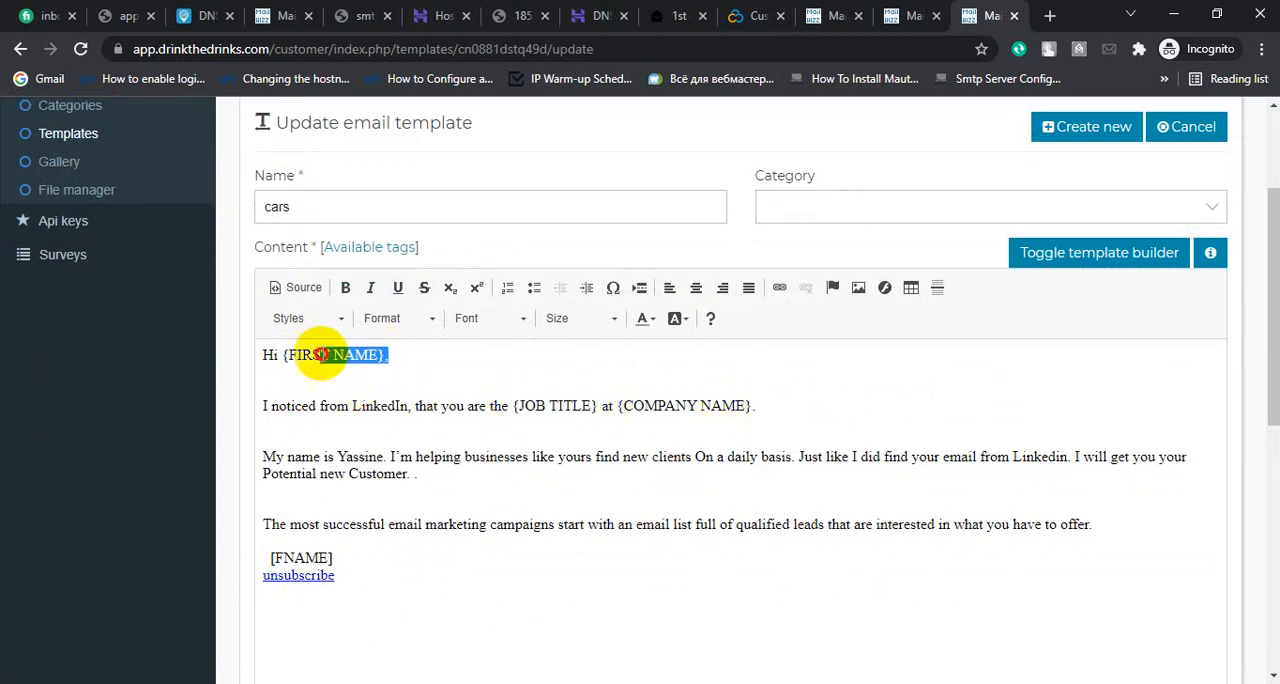
{"action": "double_click", "coordinate": [558, 405]}
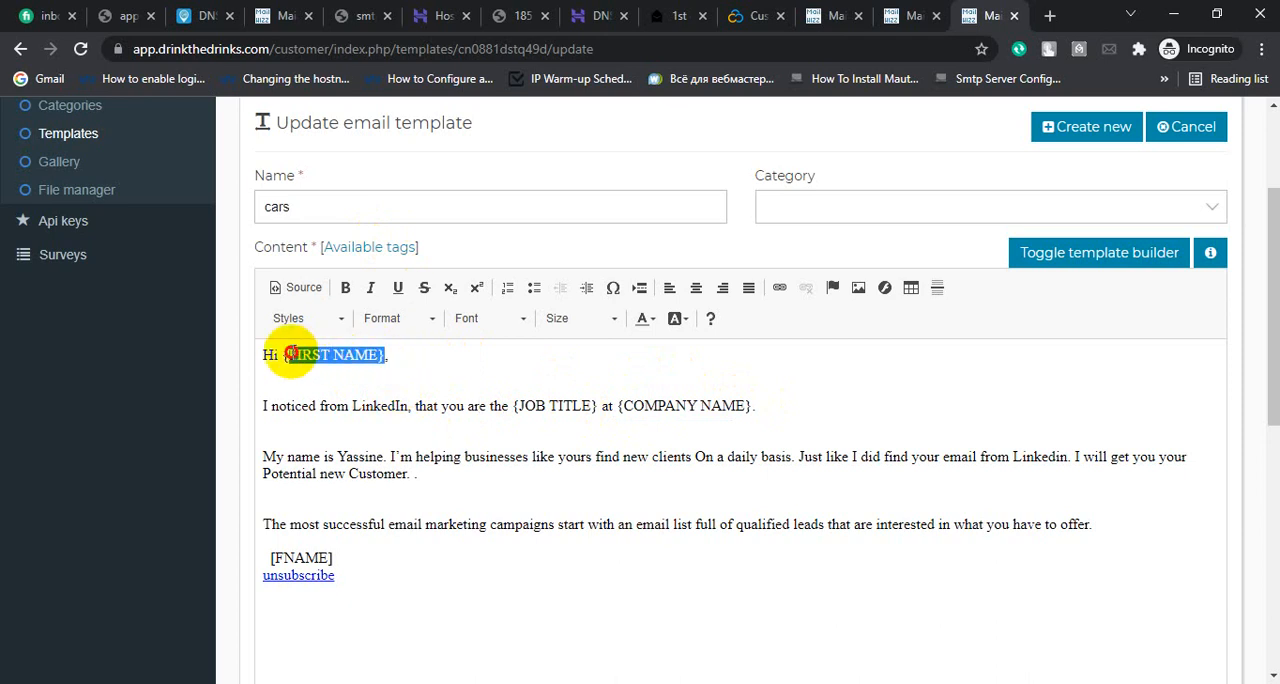
{"action": "mouse_move", "coordinate": [588, 412]}
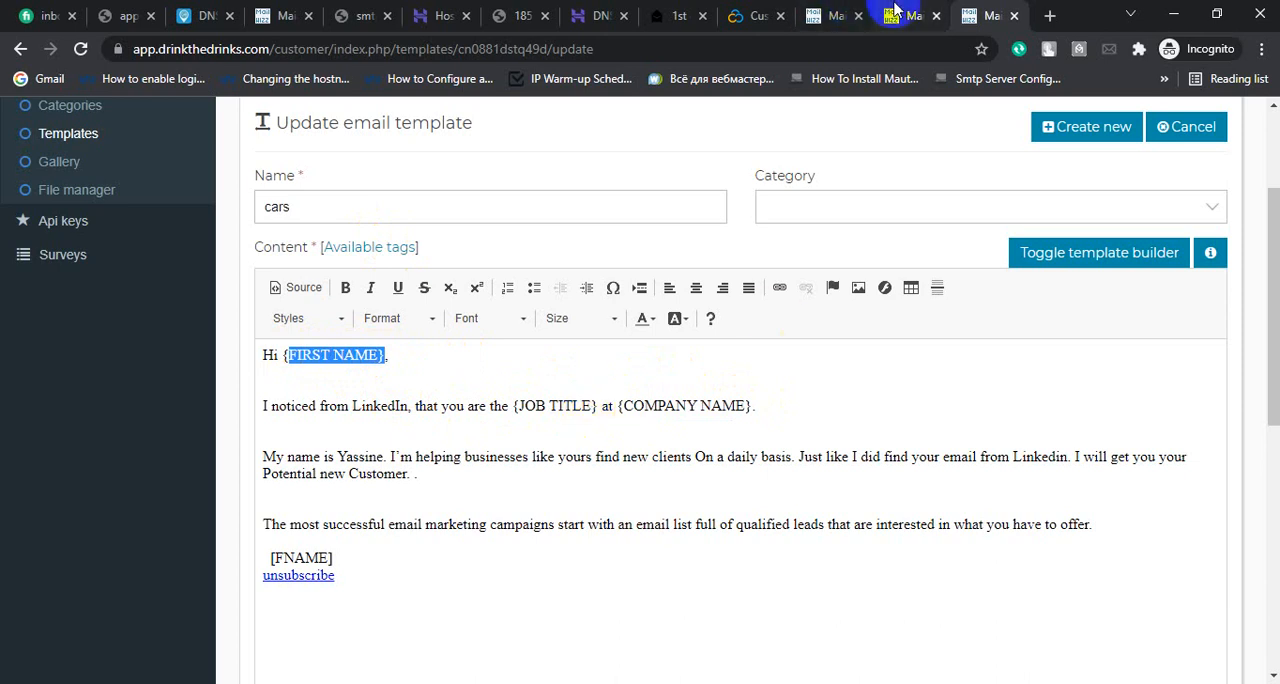
Open the cars list's custom fields and select the EMAIL tag to review the field tags
{"action": "left_click", "coordinate": [52, 225]}
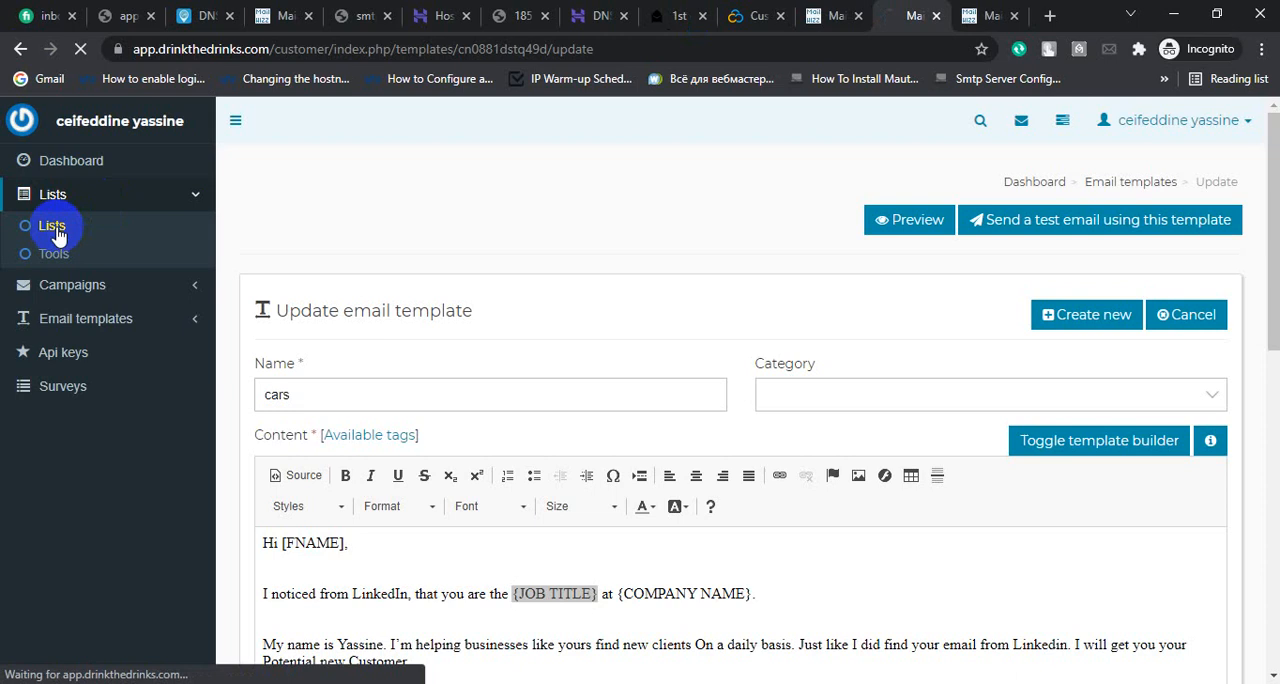
{"action": "left_click", "coordinate": [51, 225]}
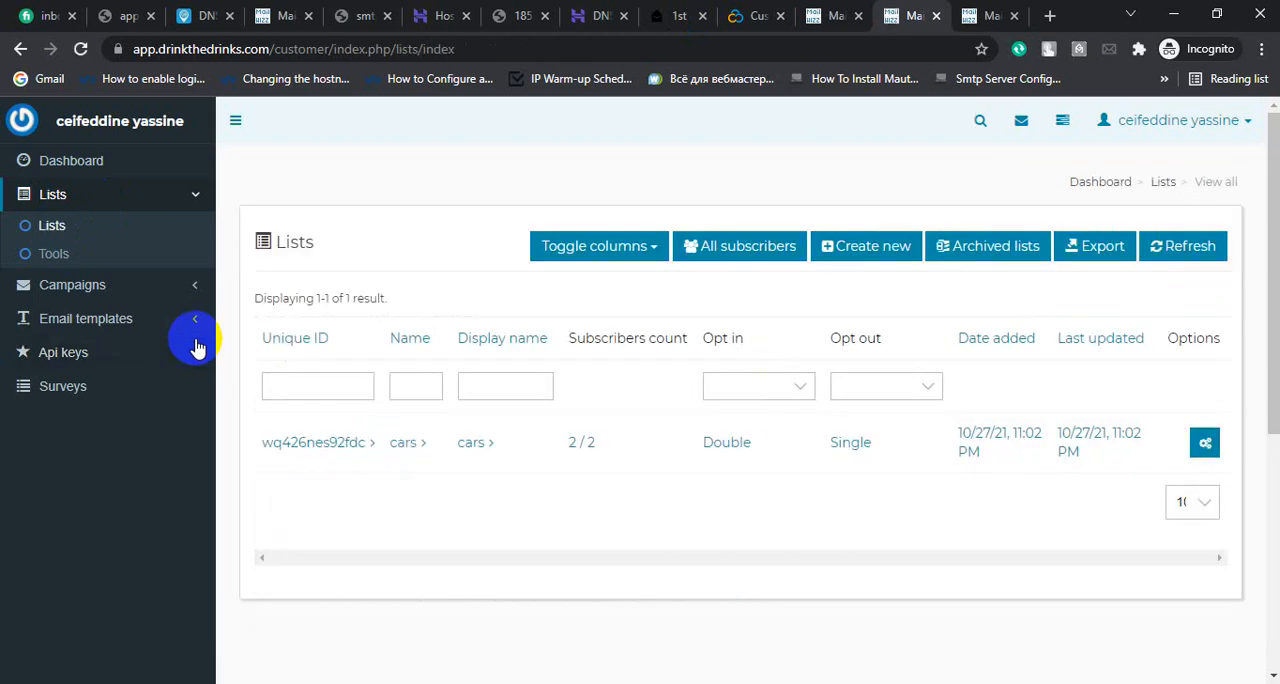
{"action": "mouse_move", "coordinate": [1043, 442]}
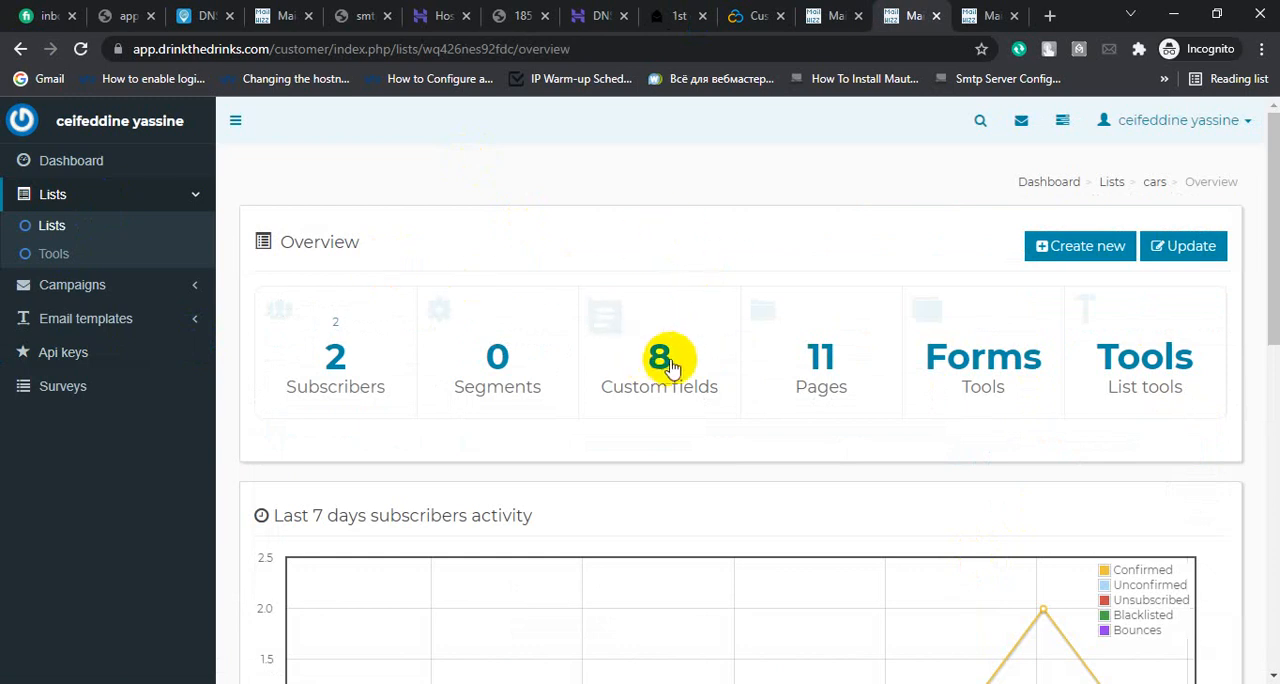
{"action": "left_click", "coordinate": [659, 356]}
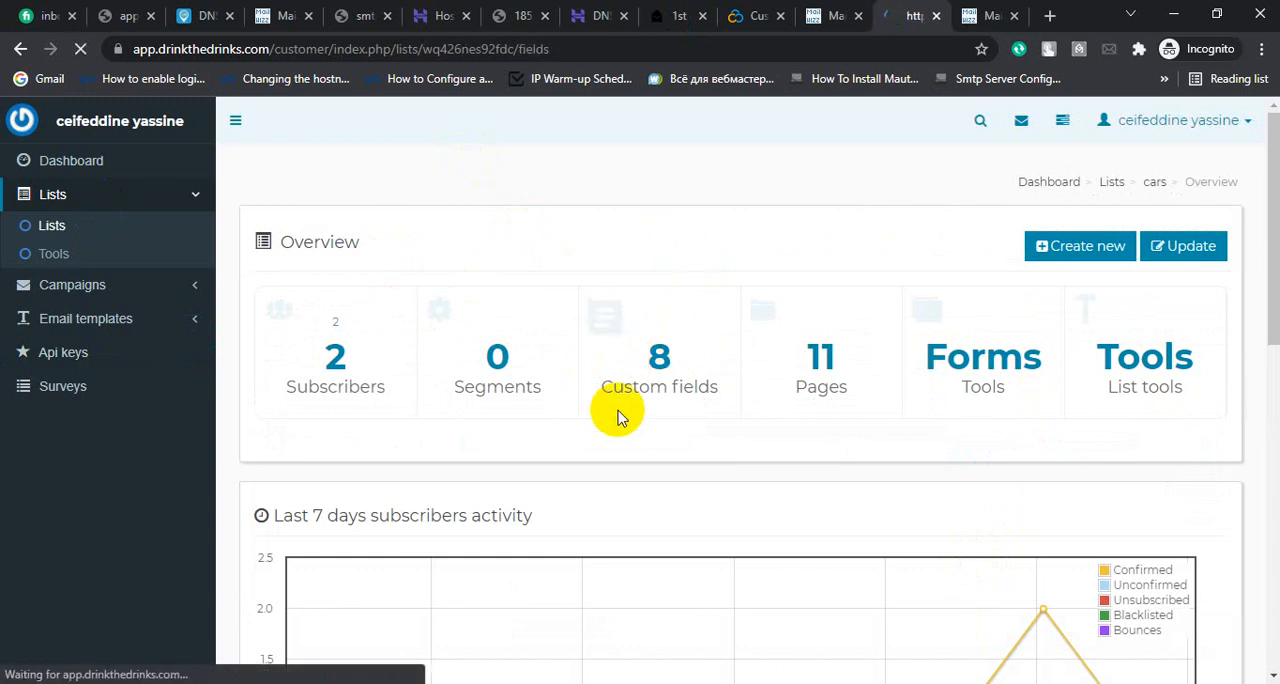
{"action": "left_click", "coordinate": [659, 360]}
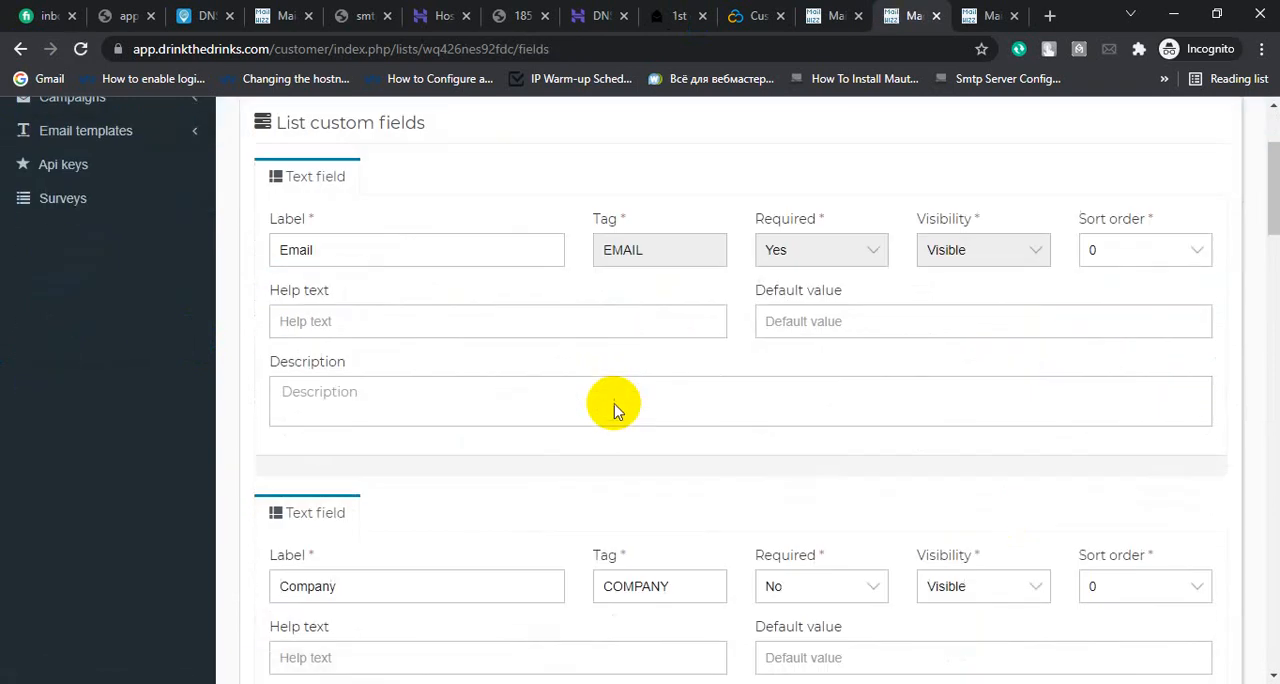
{"action": "mouse_move", "coordinate": [588, 283]}
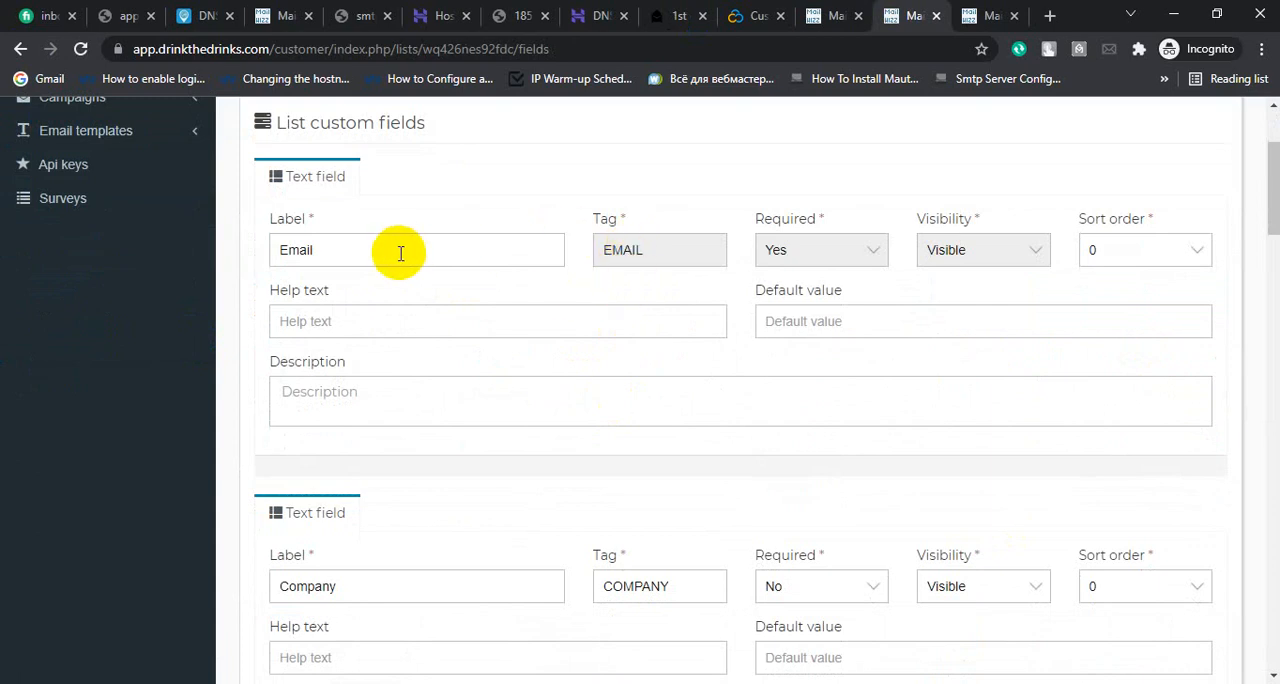
{"action": "double_click", "coordinate": [623, 250]}
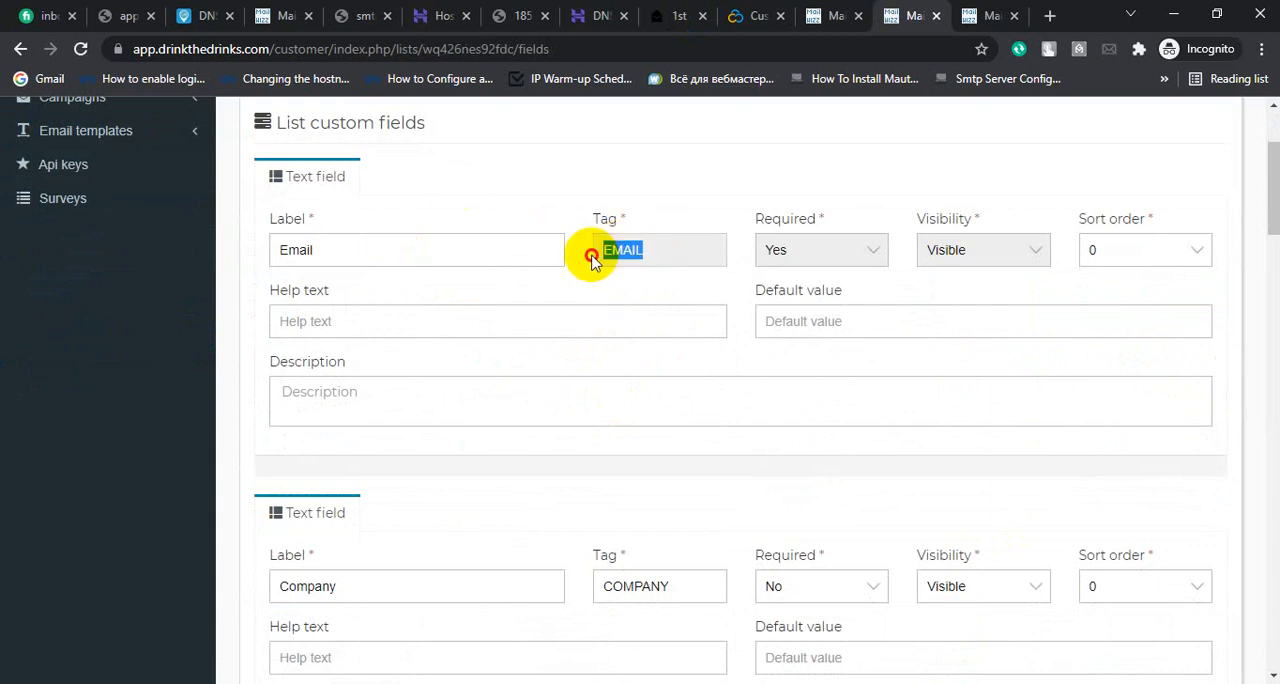
{"action": "scroll", "scroll_direction": "down", "scroll_amount": 3}
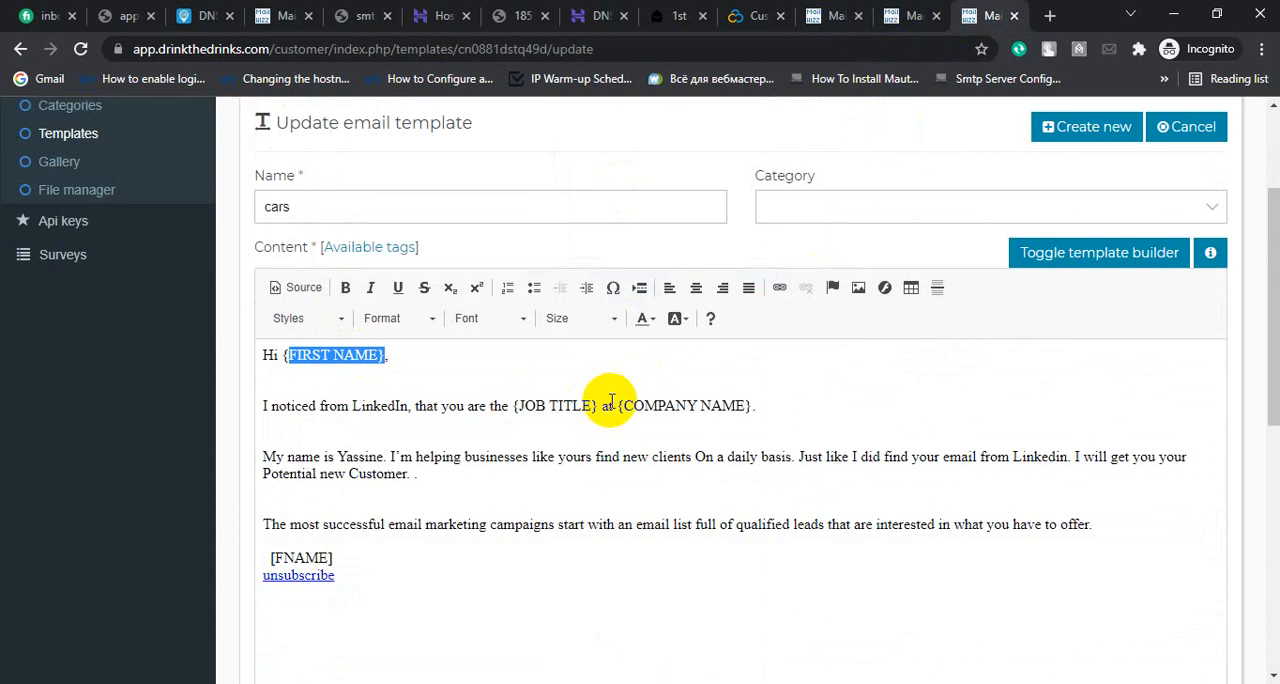
Select the {COMPANY NAME} placeholder text so its braces can become square brackets
{"action": "double_click", "coordinate": [548, 405]}
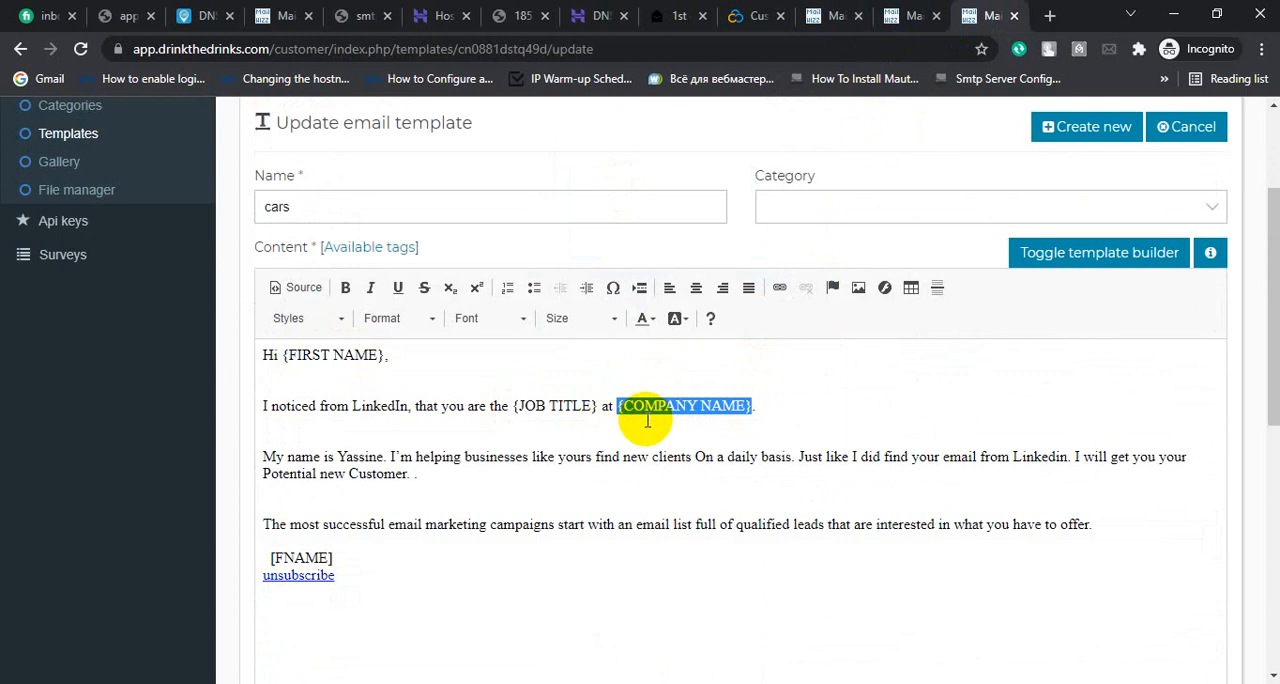
{"action": "left_click", "coordinate": [683, 405]}
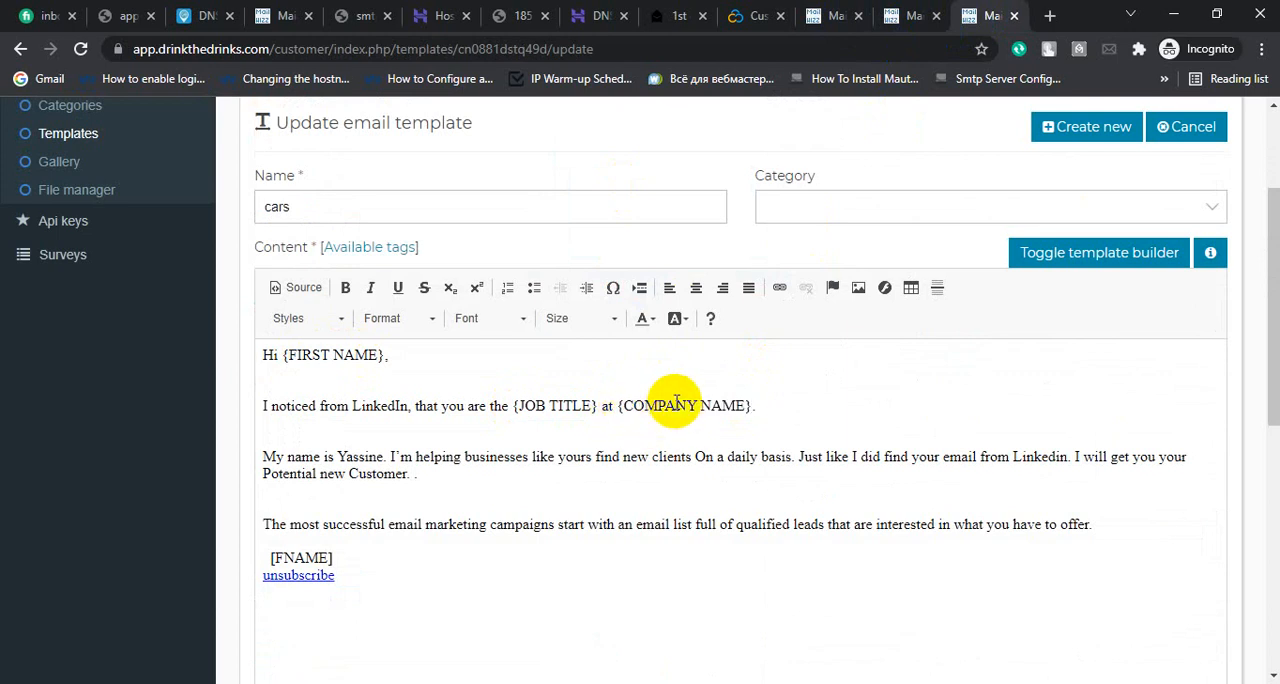
{"action": "double_click", "coordinate": [686, 405]}
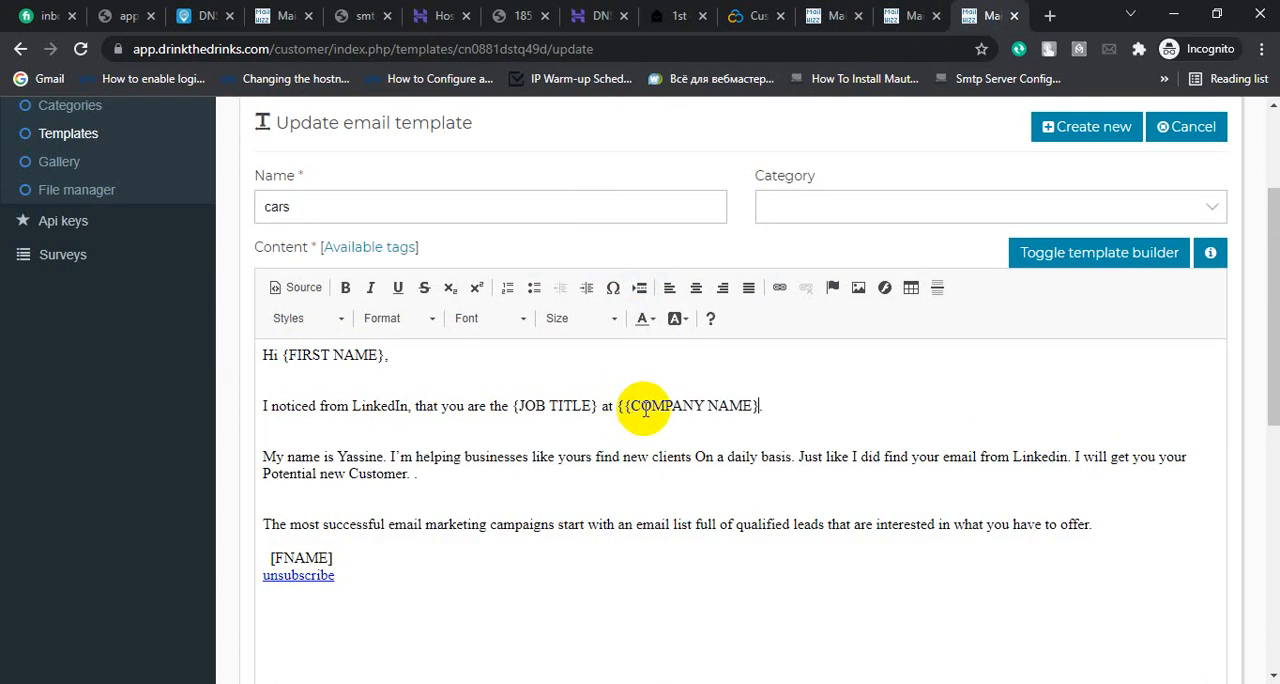
{"action": "mouse_move", "coordinate": [687, 457]}
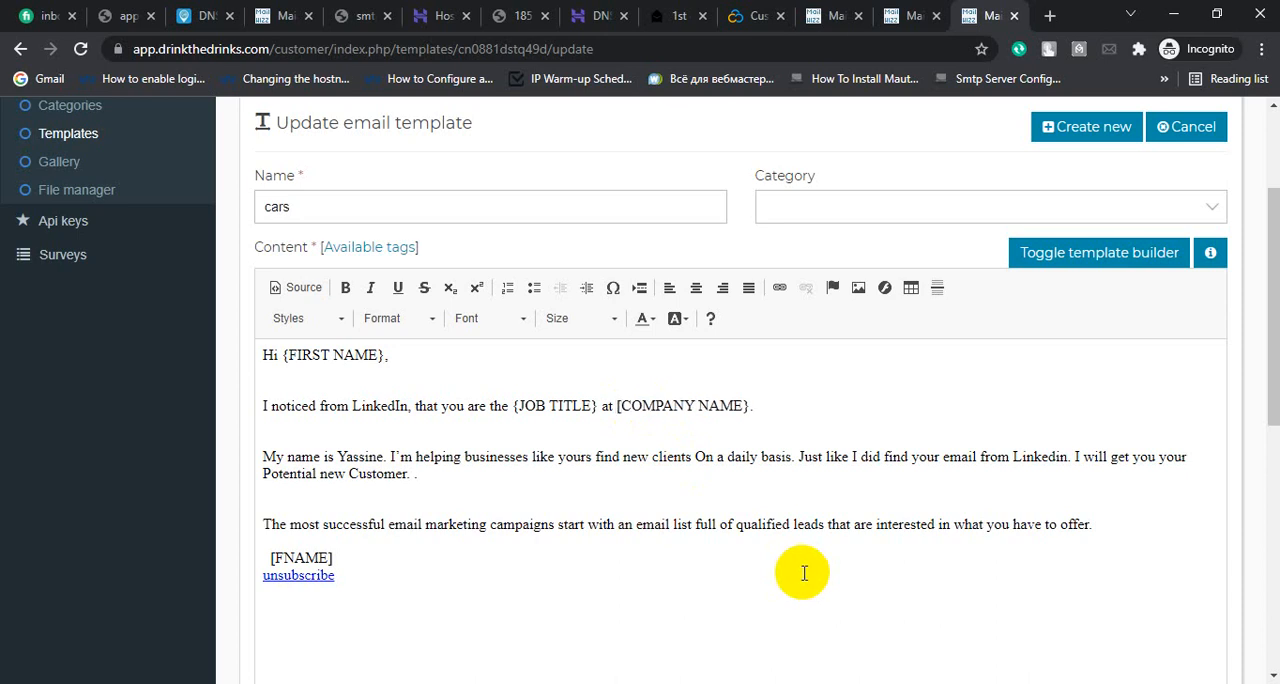
{"action": "mouse_move", "coordinate": [755, 411]}
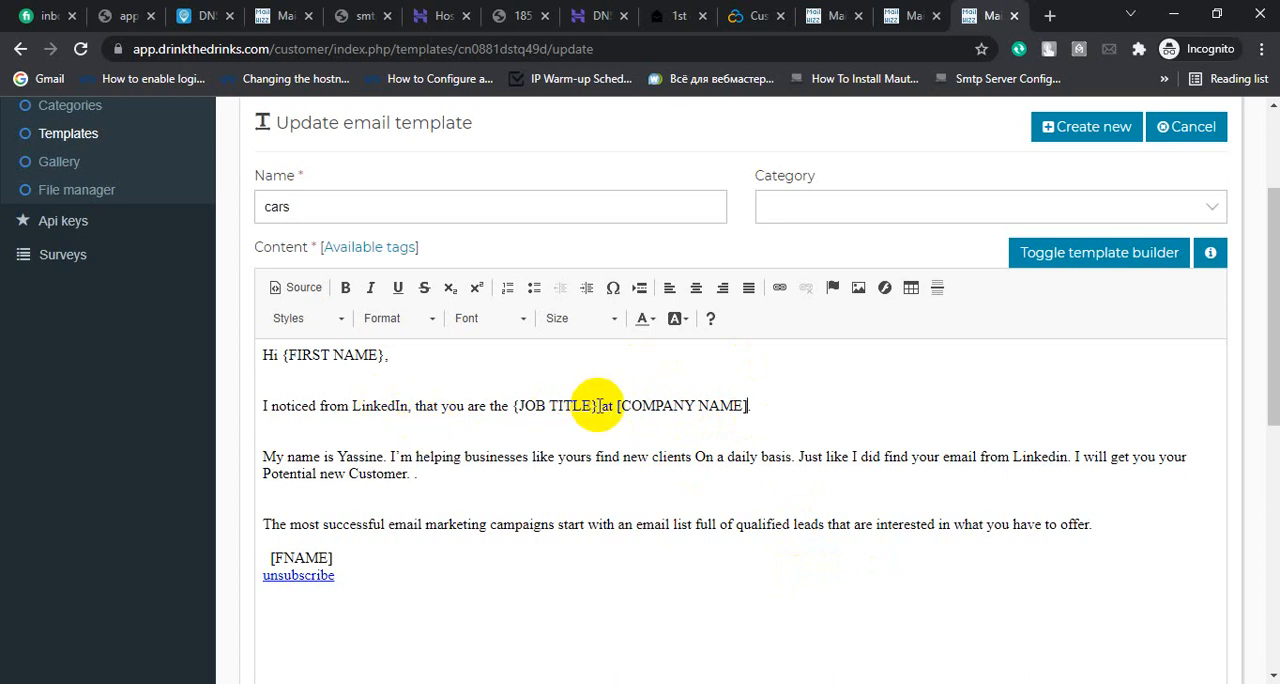
Replace {JOB TITLE} with [POSITION] and remove the [FNAME] line and {FIRST NAME}
{"action": "double_click", "coordinate": [553, 405]}
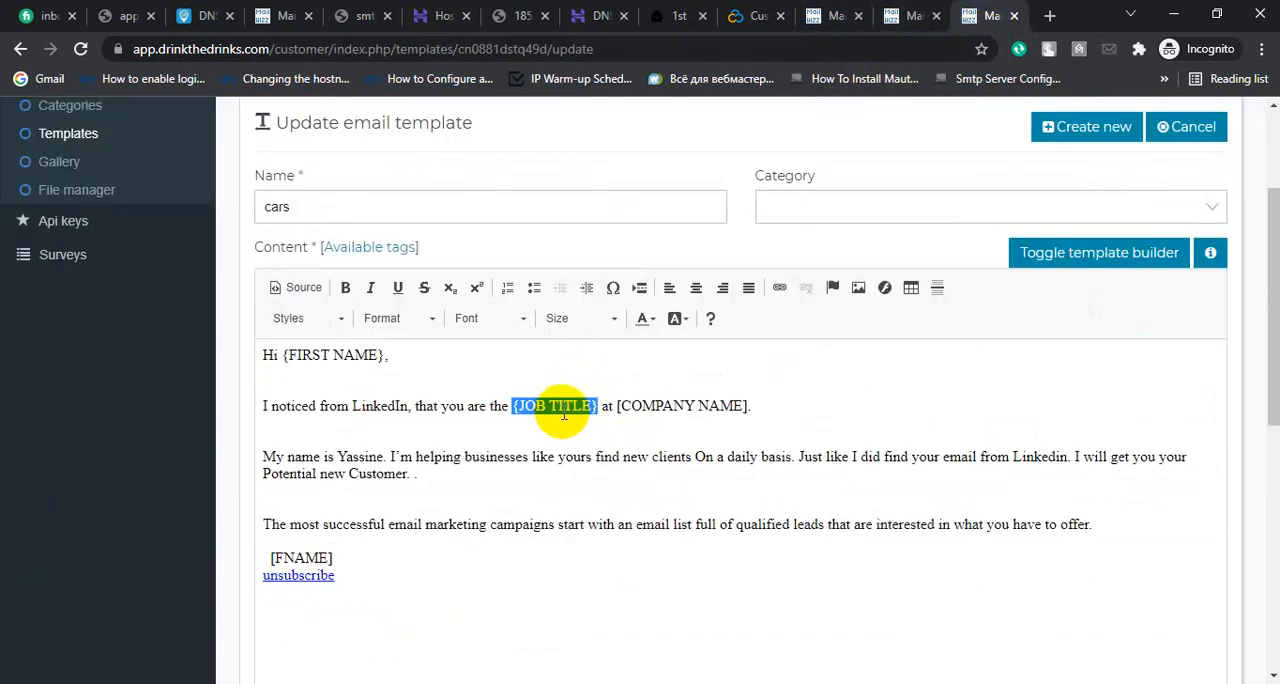
{"action": "type", "text": "POSITION]"}
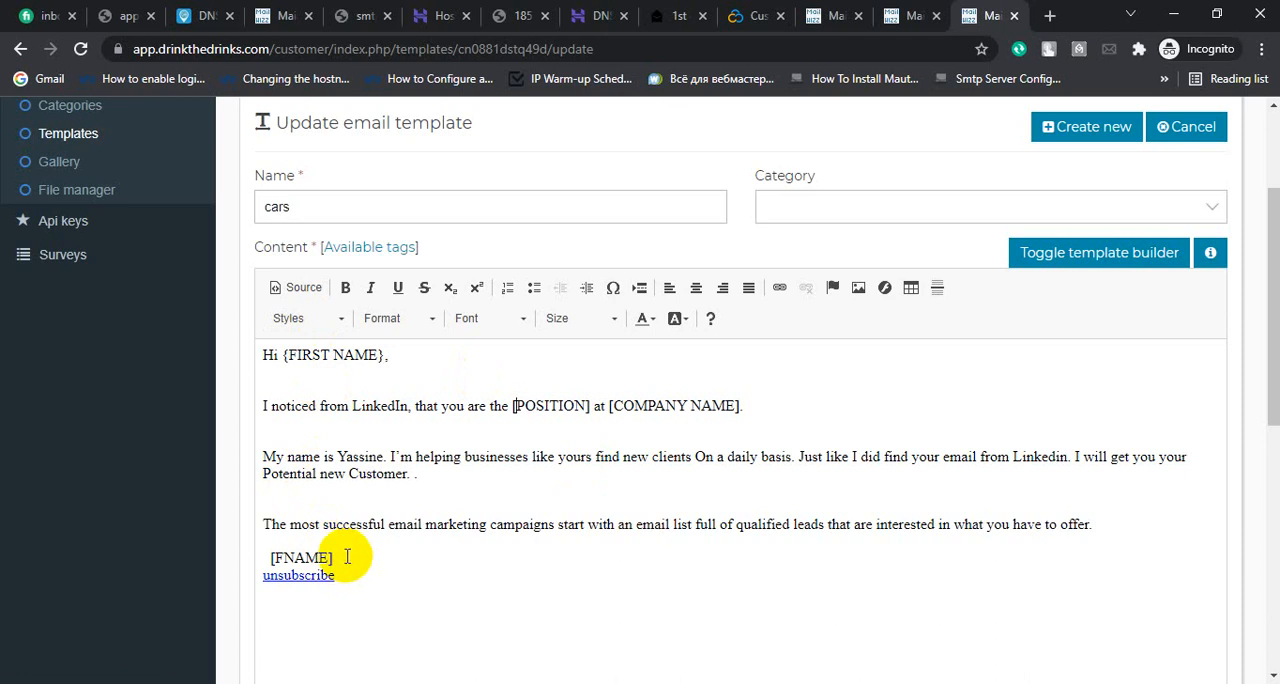
{"action": "double_click", "coordinate": [300, 557]}
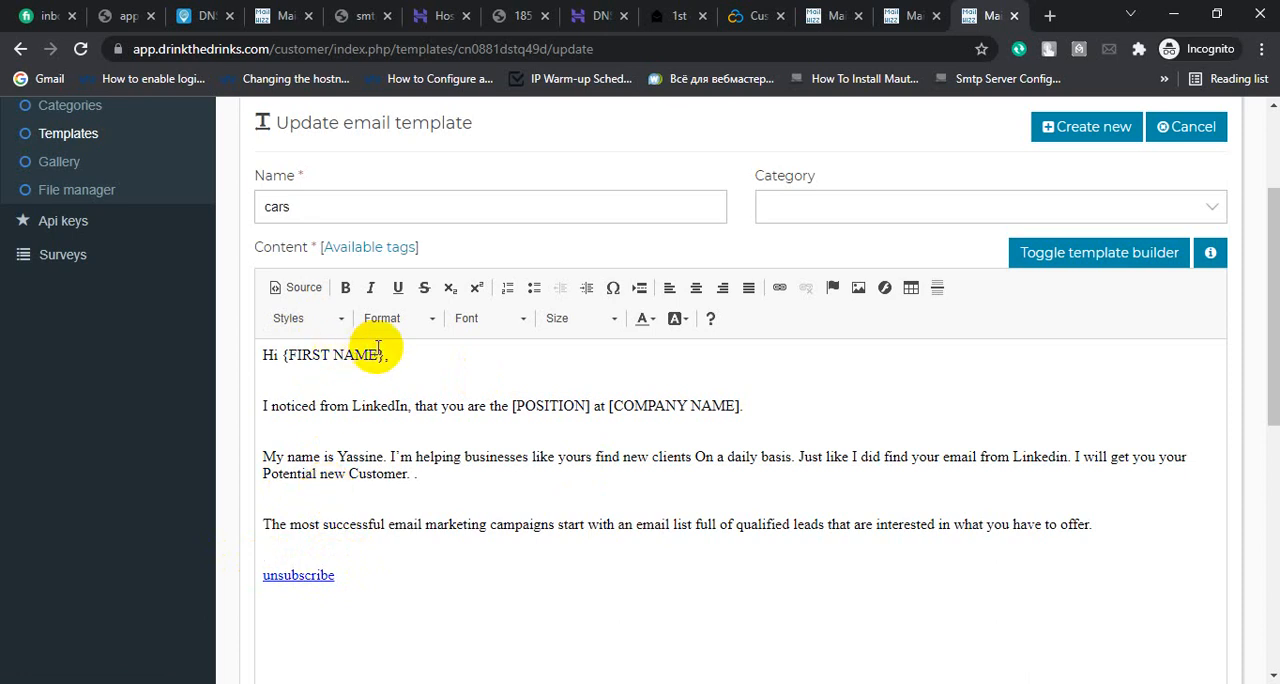
{"action": "double_click", "coordinate": [335, 355]}
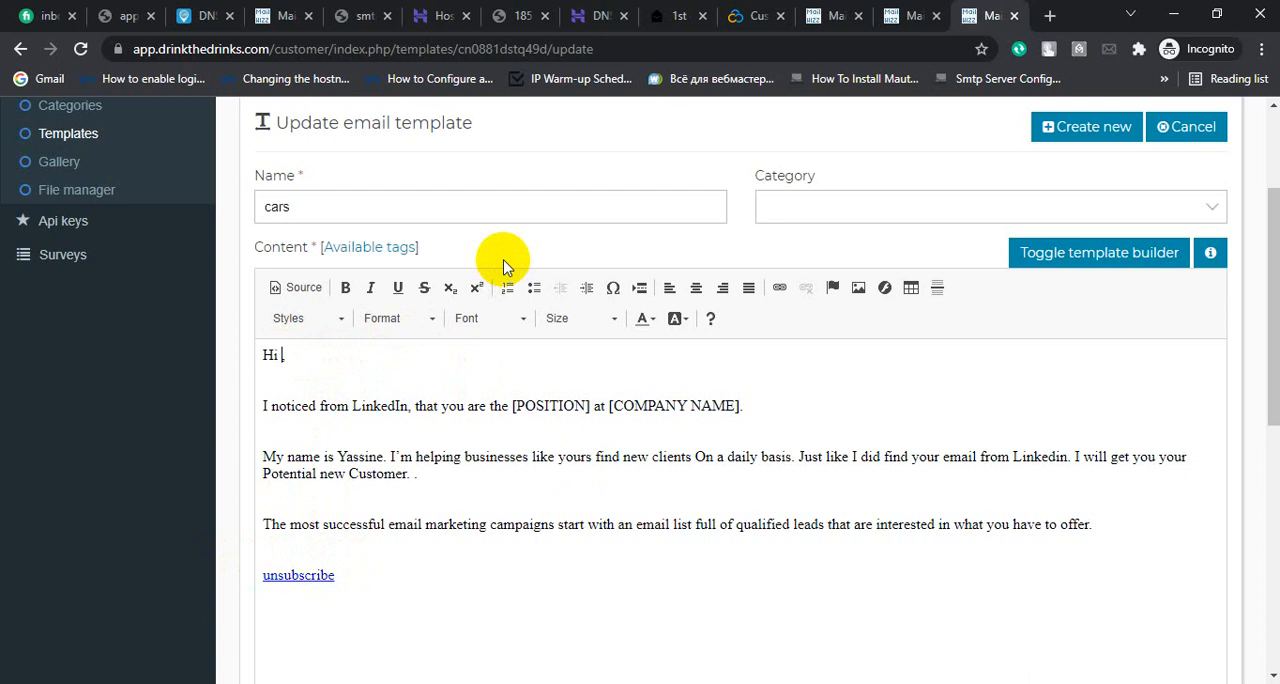
{"action": "mouse_move", "coordinate": [905, 15]}
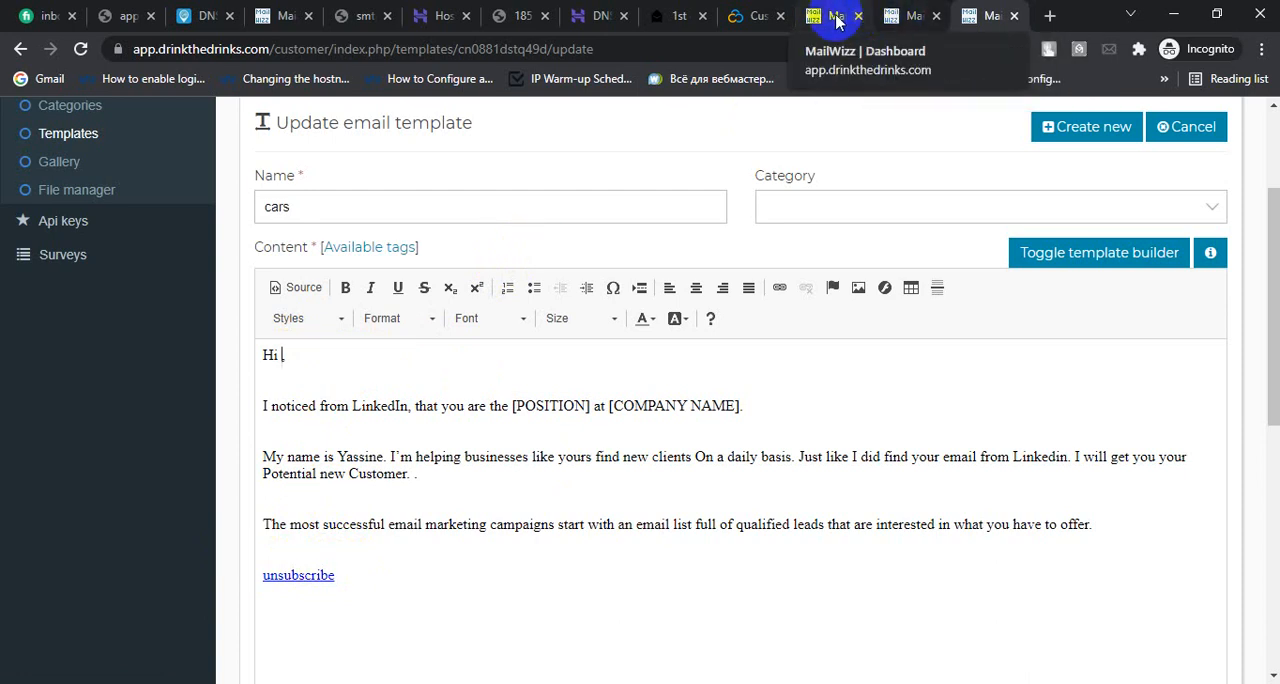
Copy the FNAME tag from the cars list's custom fields page
{"action": "left_click", "coordinate": [910, 15]}
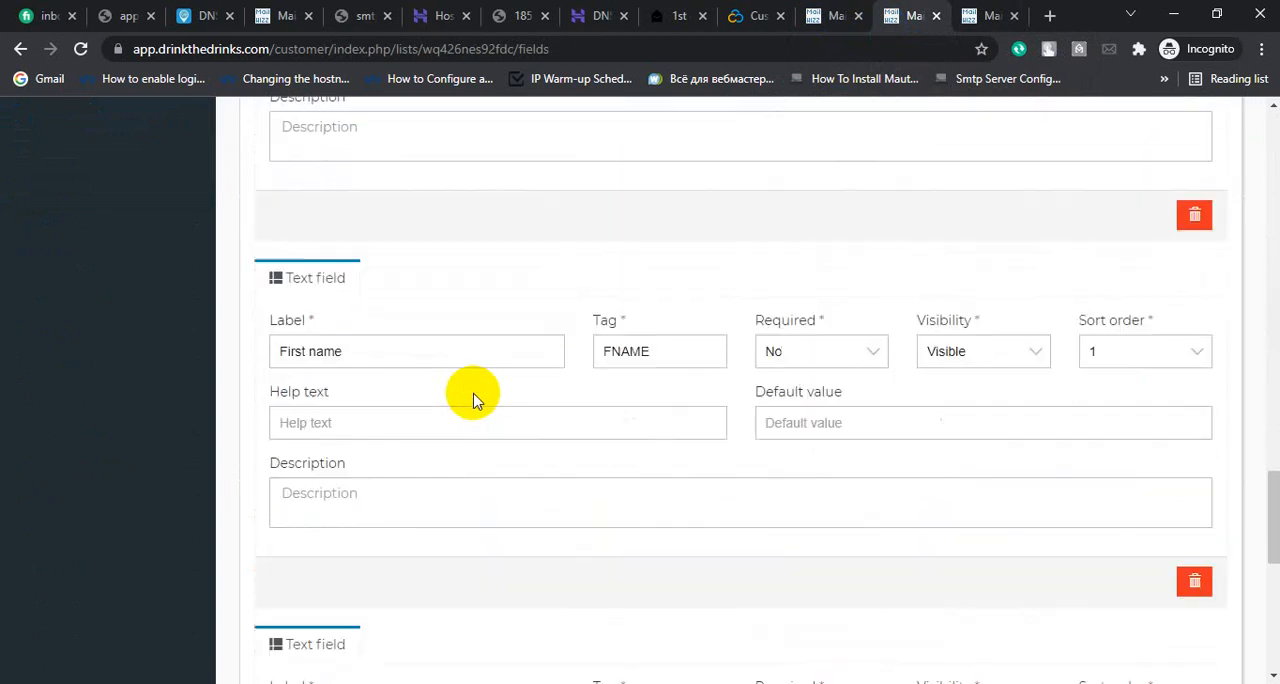
{"action": "double_click", "coordinate": [626, 351]}
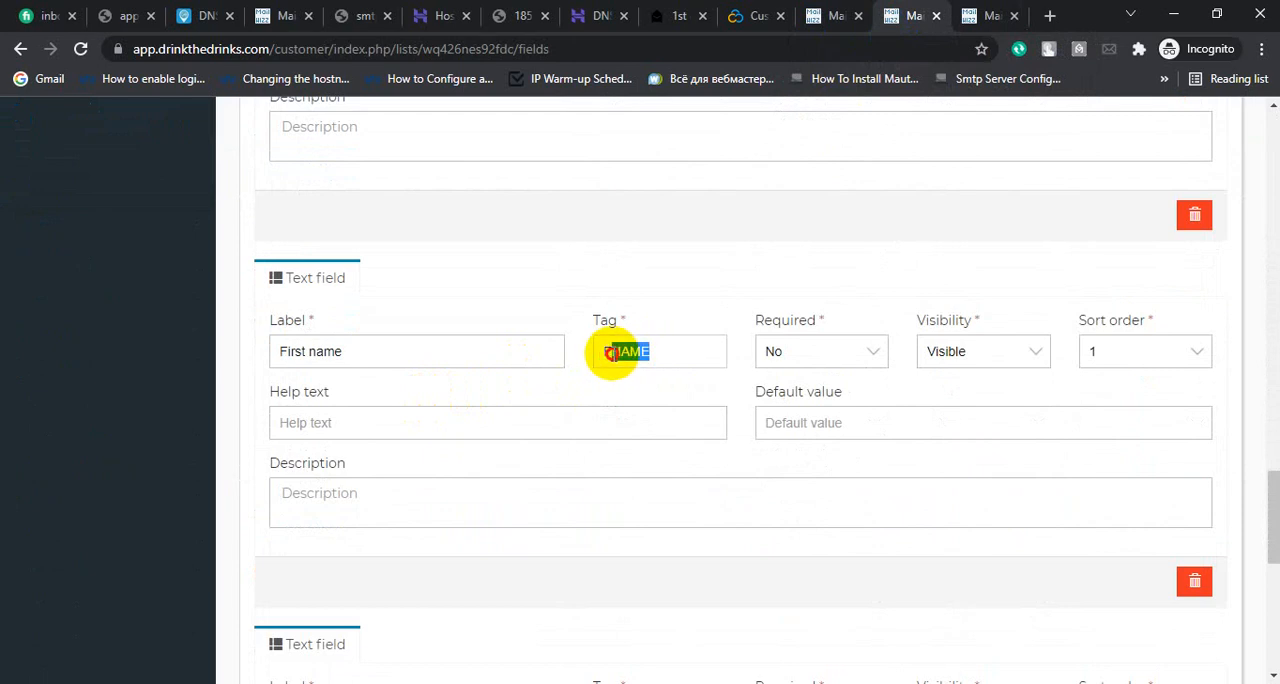
{"action": "right_click", "coordinate": [626, 351]}
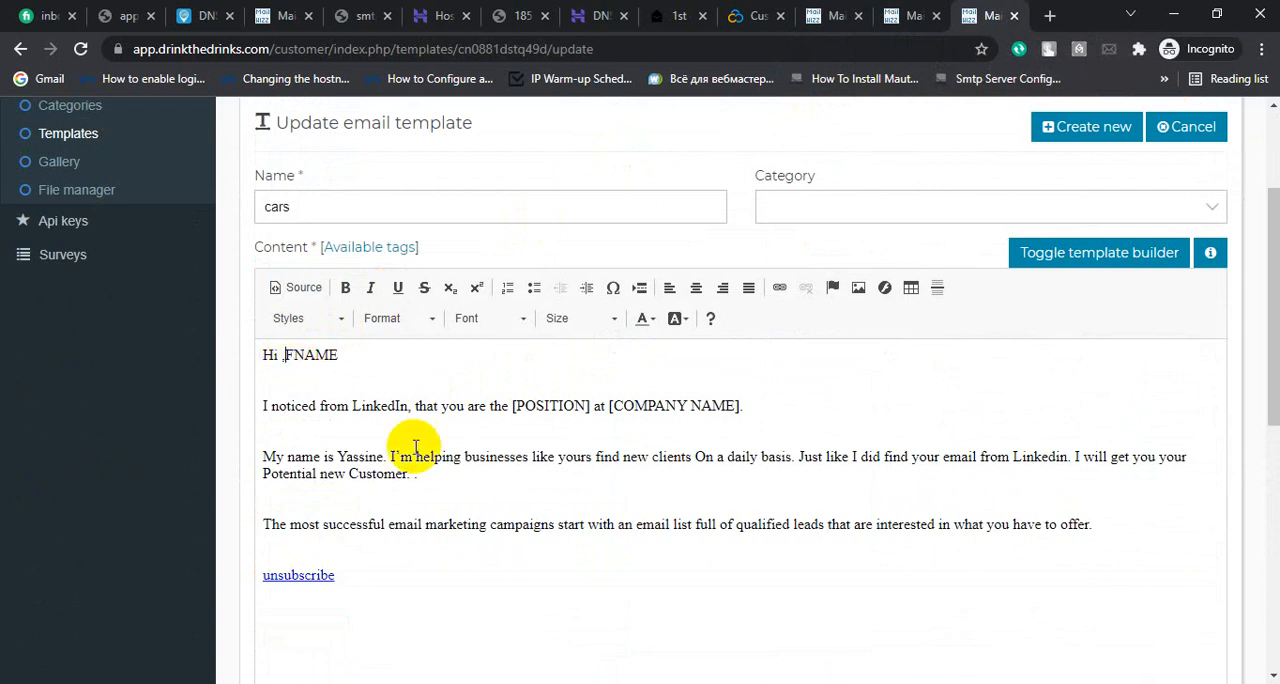
{"action": "mouse_move", "coordinate": [493, 483]}
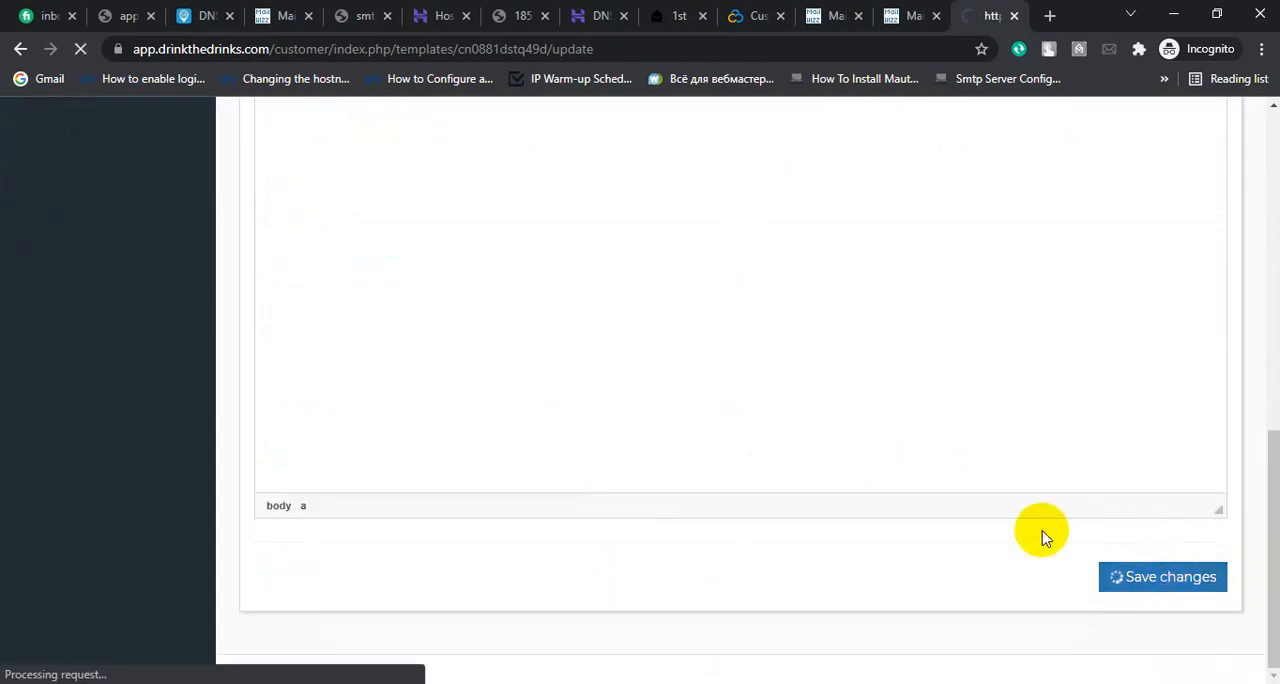
Save the cars template and check the success message and the 'Hi [FNAME]' greeting
{"action": "left_click", "coordinate": [1162, 576]}
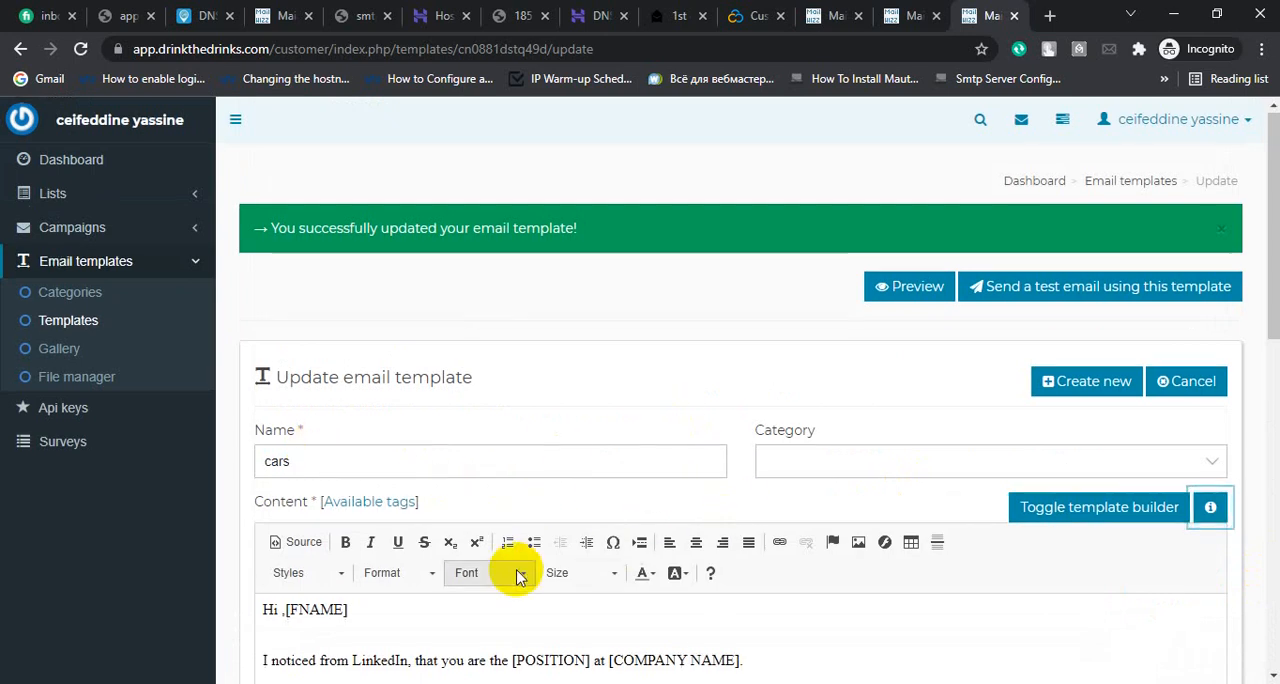
{"action": "scroll", "scroll_direction": "down", "scroll_amount": 3}
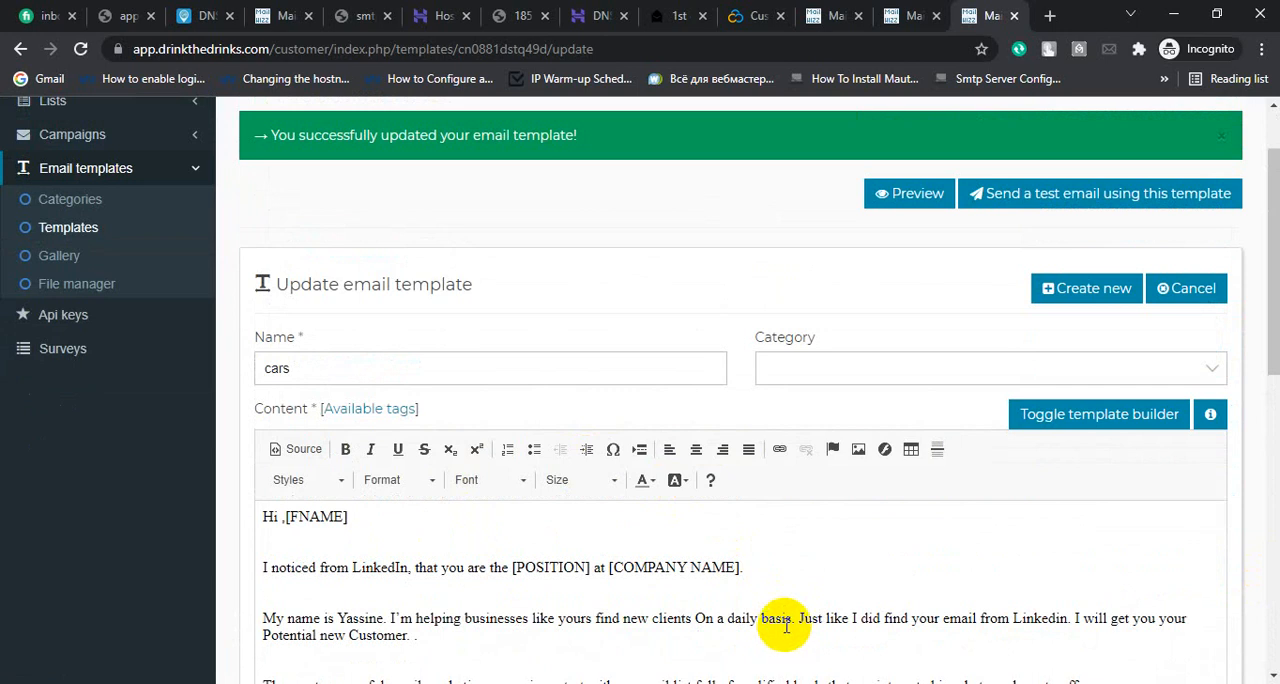
{"action": "mouse_move", "coordinate": [751, 207]}
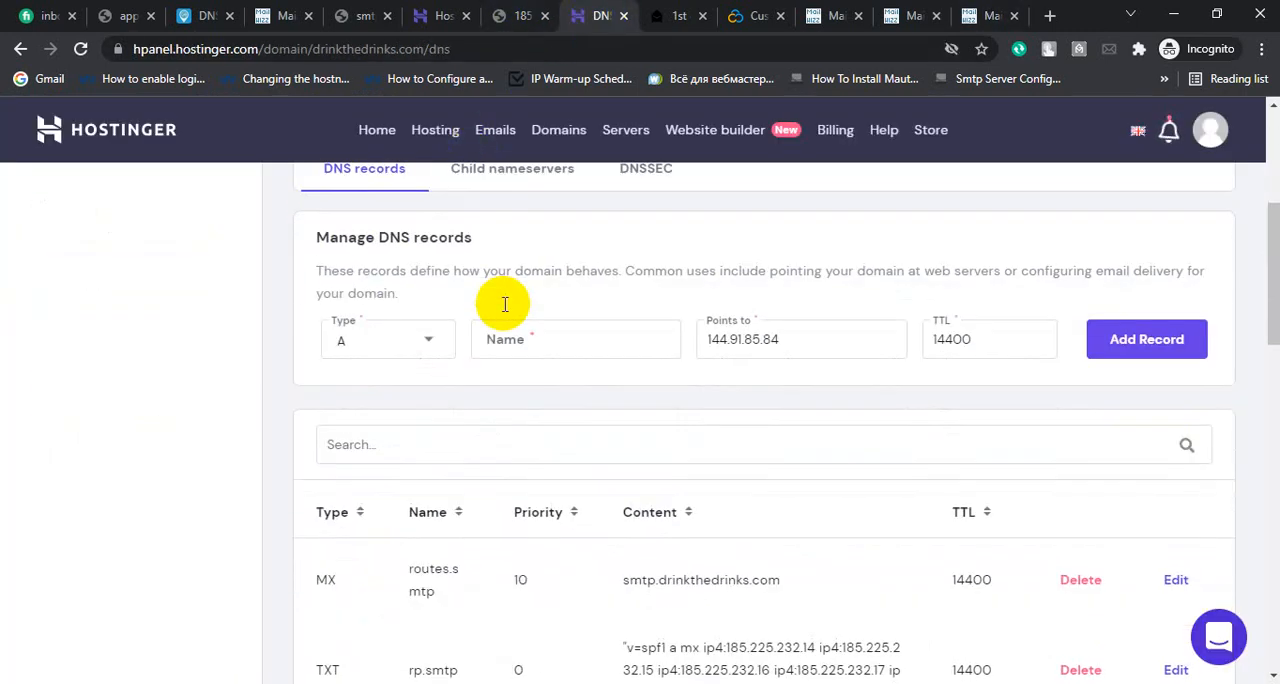
Scroll through drinkthedrinks.com's DNS records to review the MX, TXT and A entries
{"action": "scroll", "scroll_direction": "down", "scroll_amount": 3}
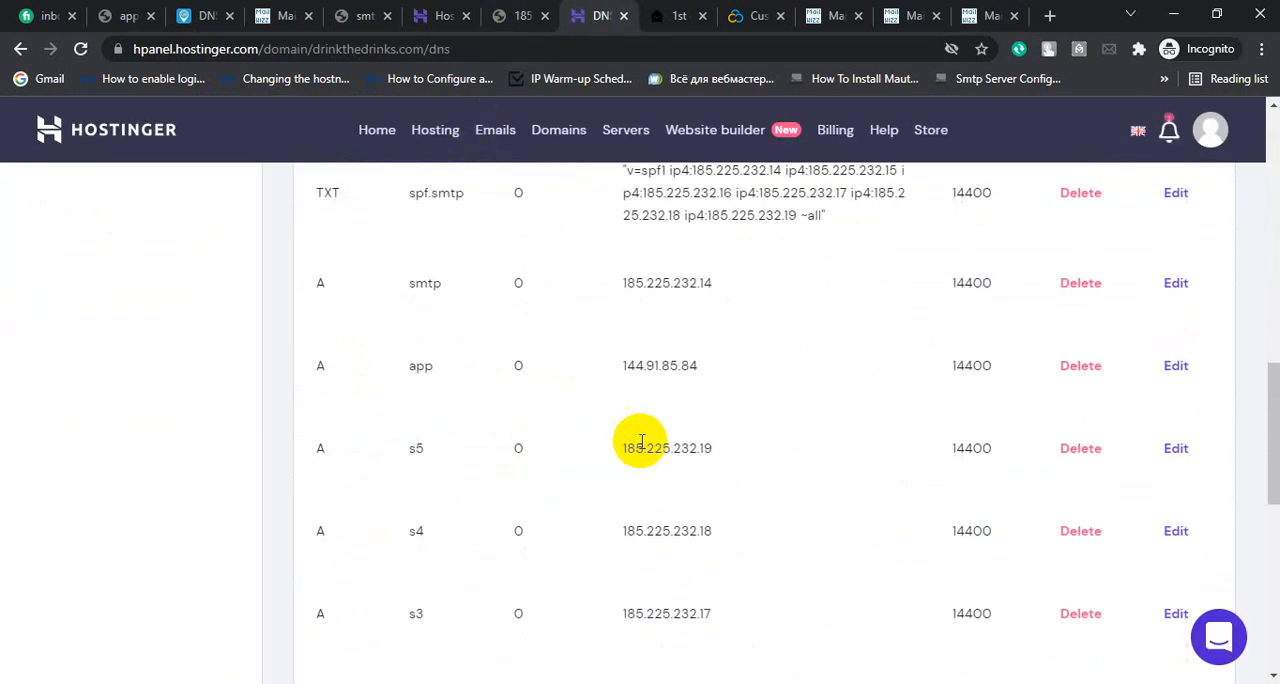
{"action": "scroll", "scroll_direction": "up", "scroll_amount": 3}
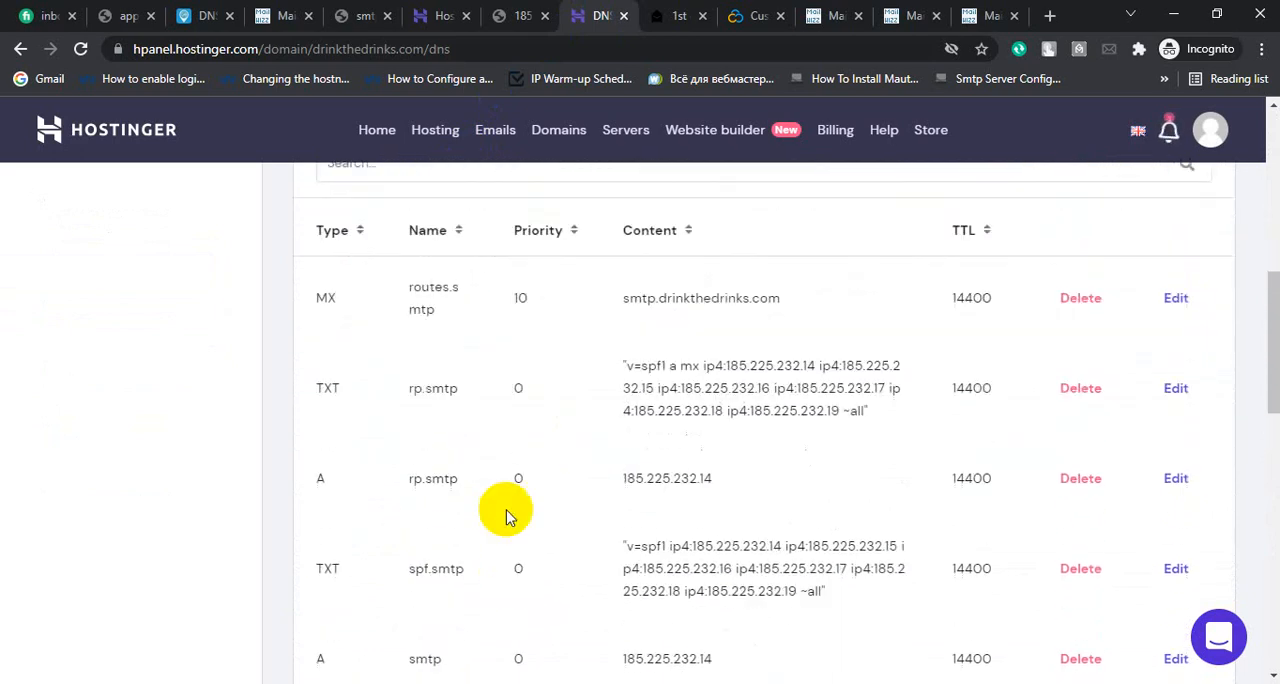
{"action": "scroll", "scroll_direction": "down", "scroll_amount": 3}
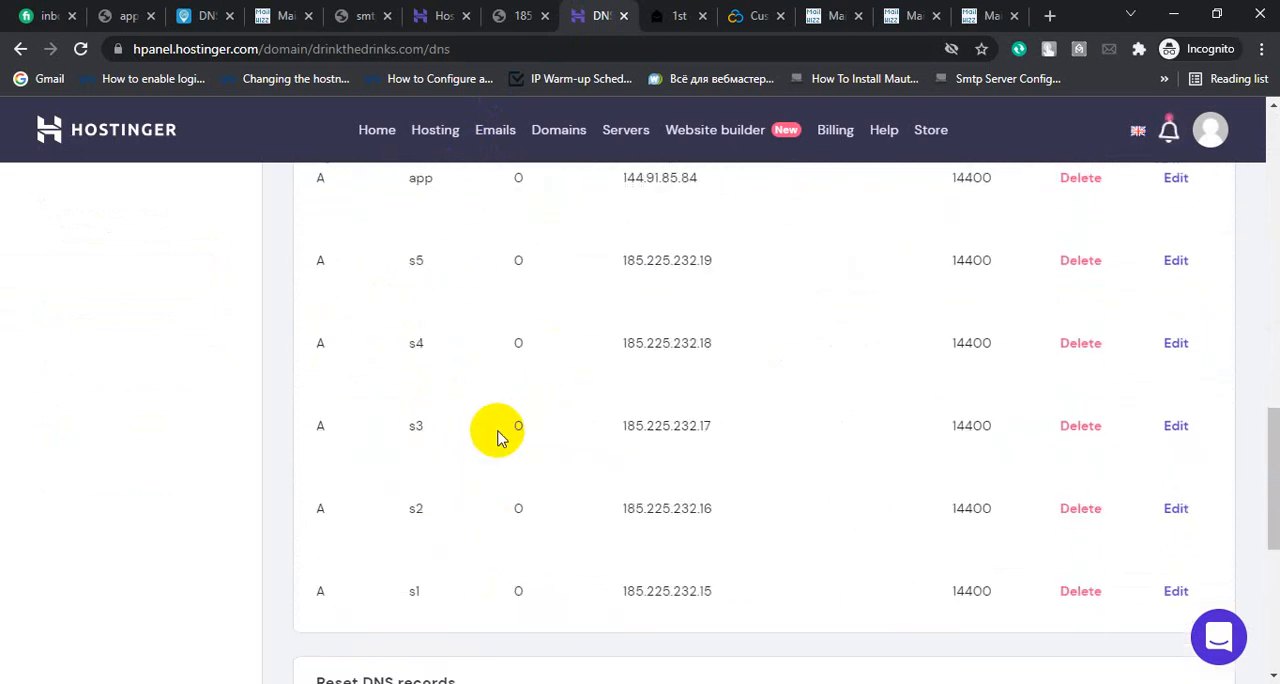